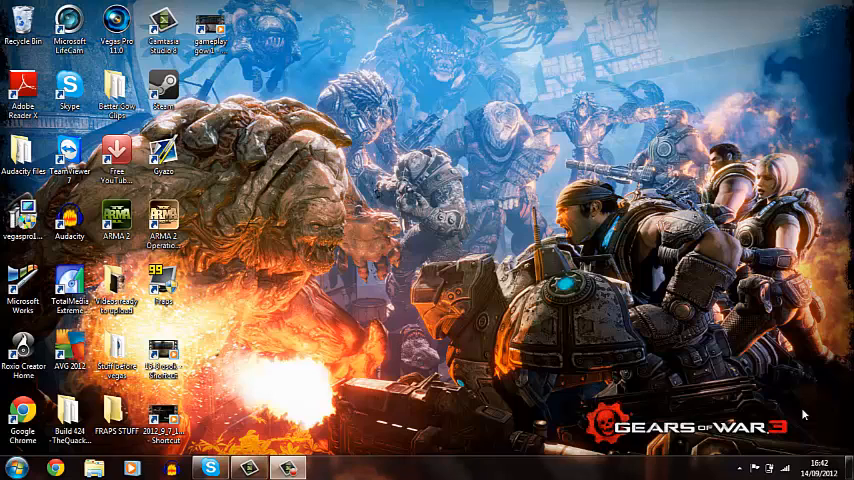
pyautogui.moveTo(805, 414)
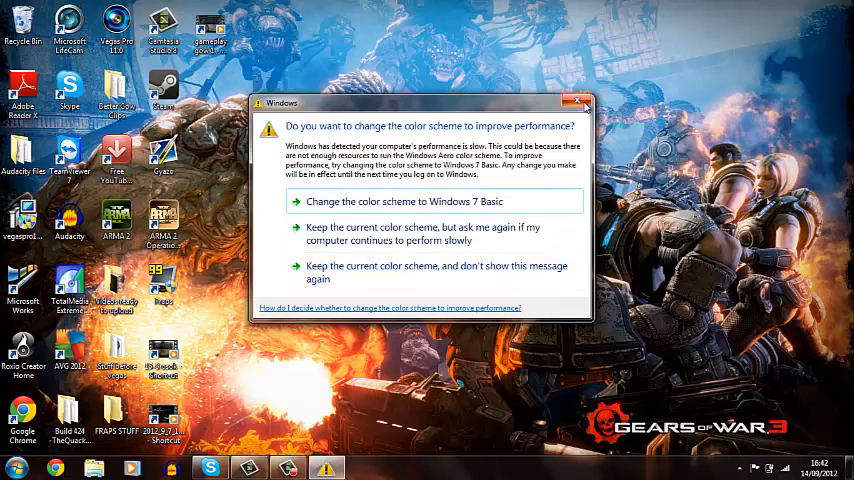
# Launch Audacity from the program launcher search and dismiss the welcome window
pyautogui.click(578, 102)
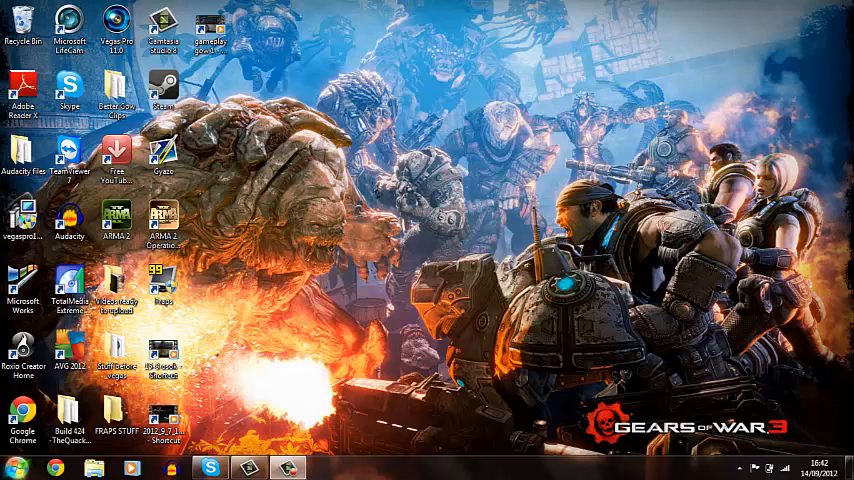
pyautogui.click(15, 467)
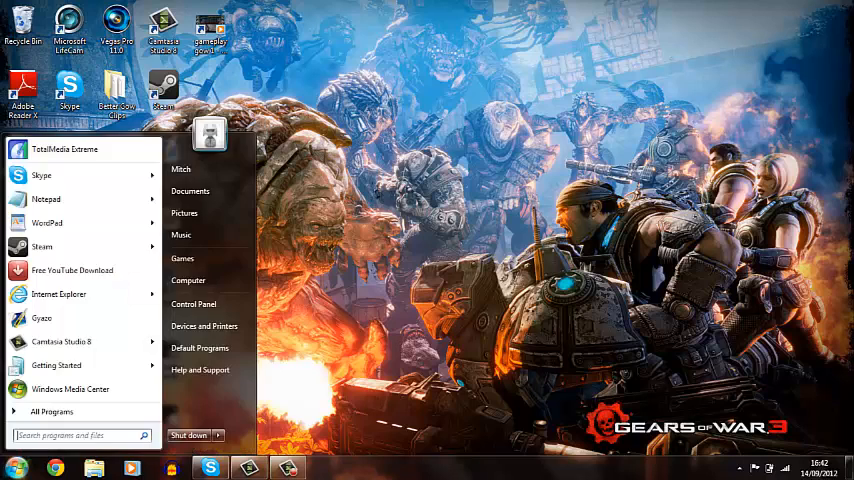
pyautogui.write('1')
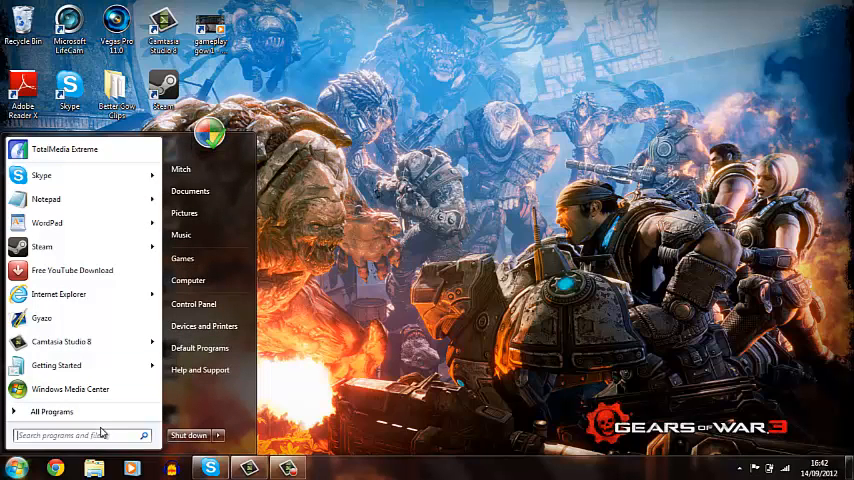
pyautogui.write('soun')
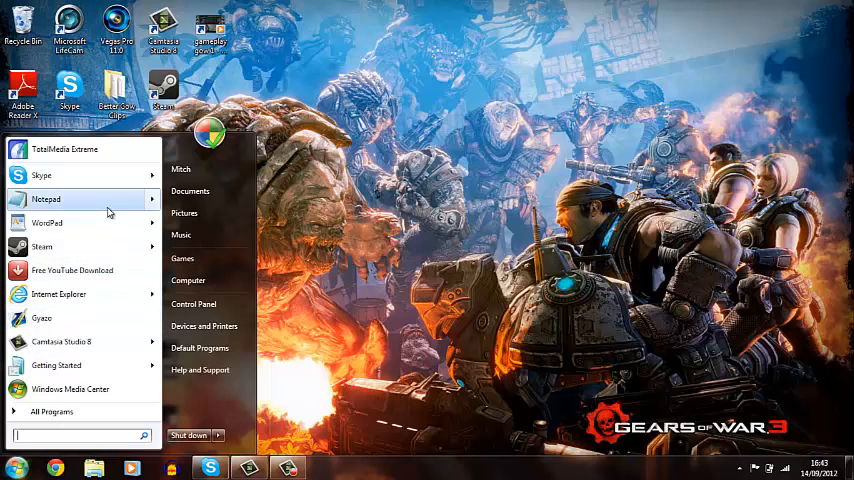
pyautogui.write('au')
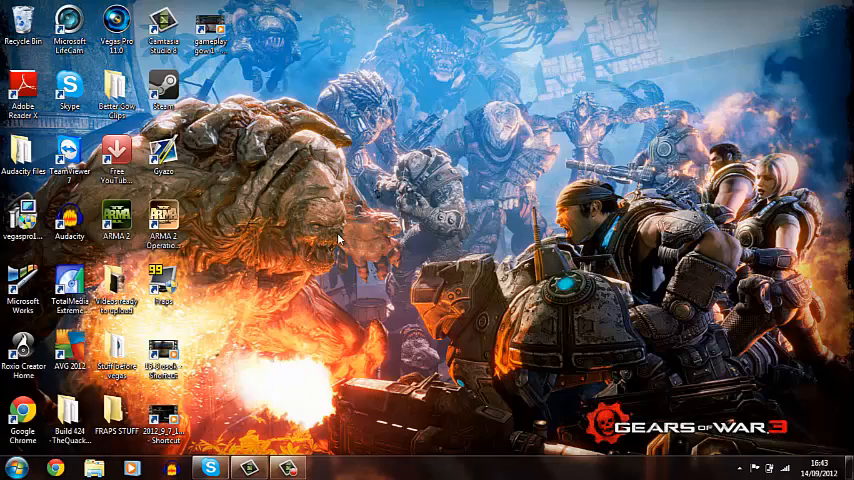
pyautogui.doubleClick(68, 213)
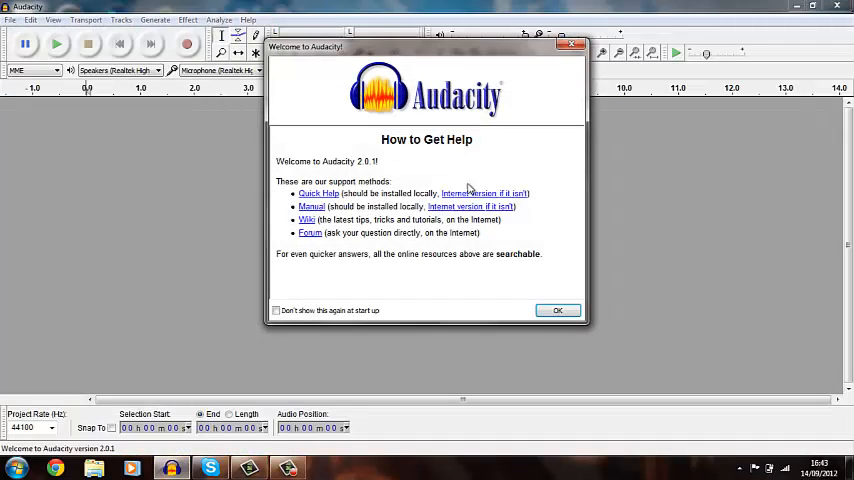
pyautogui.click(557, 309)
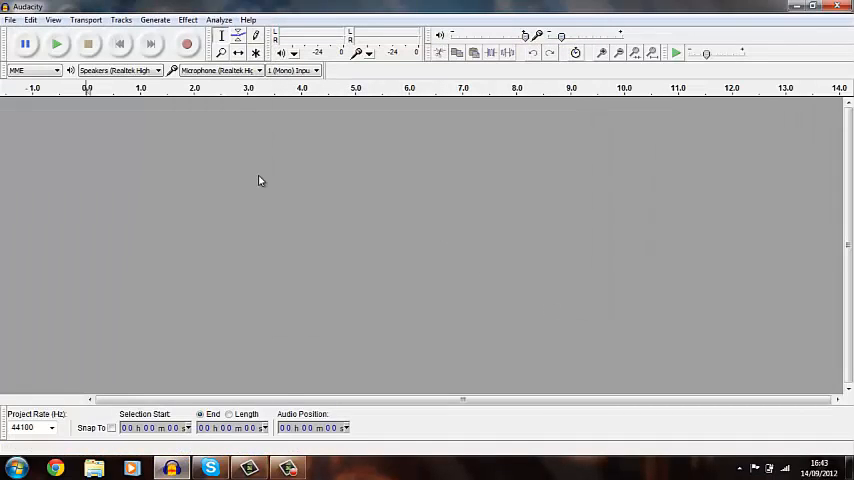
# Record a brief test clip, abandon its export, and remove the track to leave an empty project
pyautogui.click(186, 43)
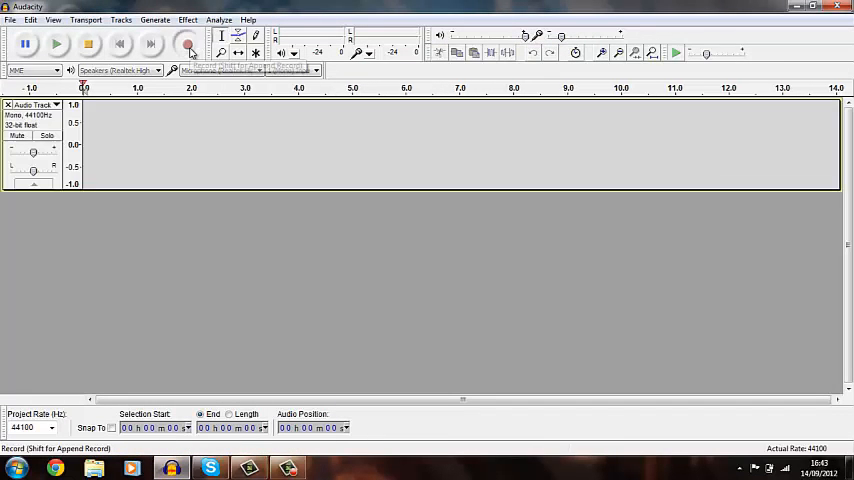
pyautogui.click(187, 43)
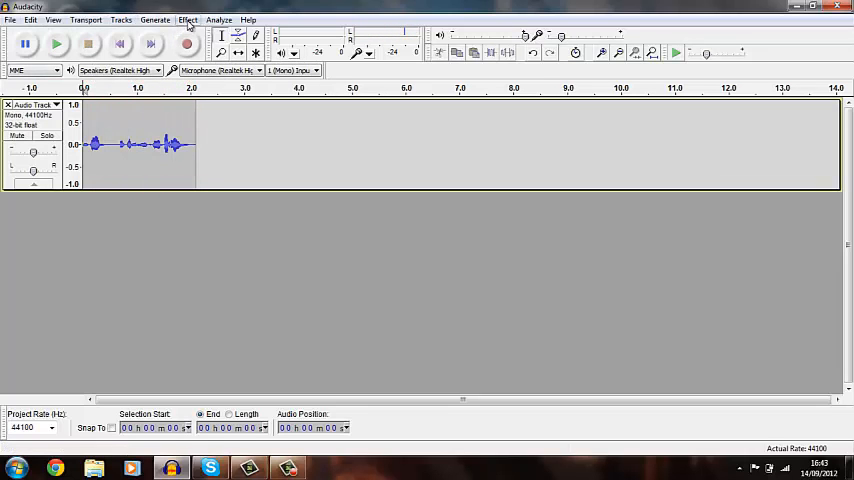
pyautogui.click(10, 19)
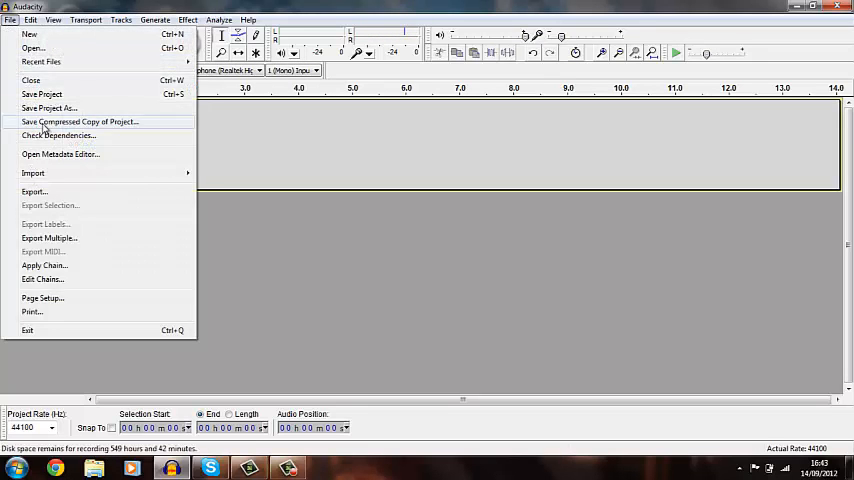
pyautogui.click(34, 192)
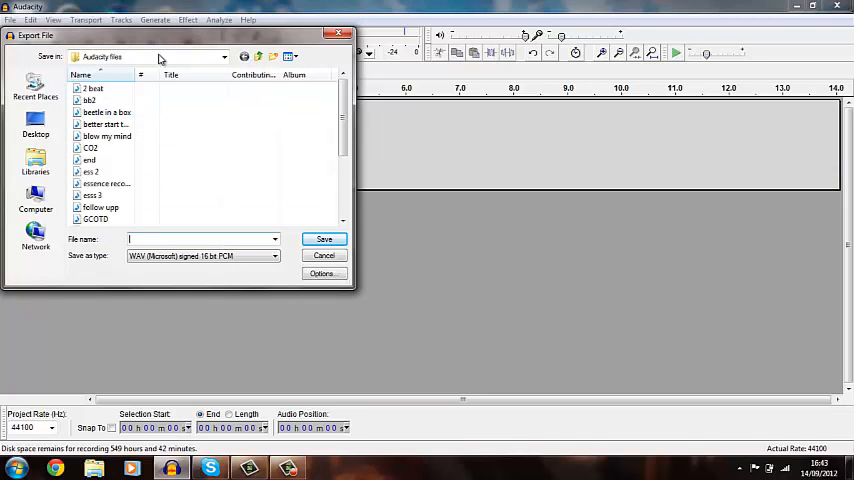
pyautogui.click(324, 255)
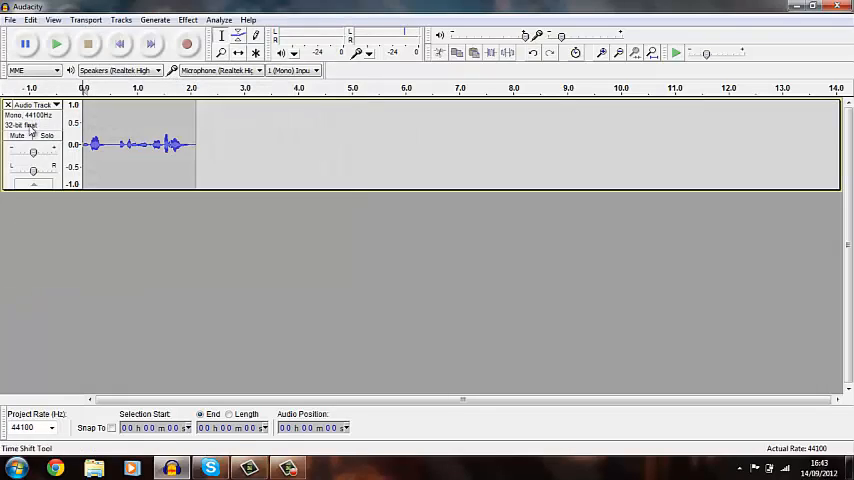
pyautogui.click(8, 104)
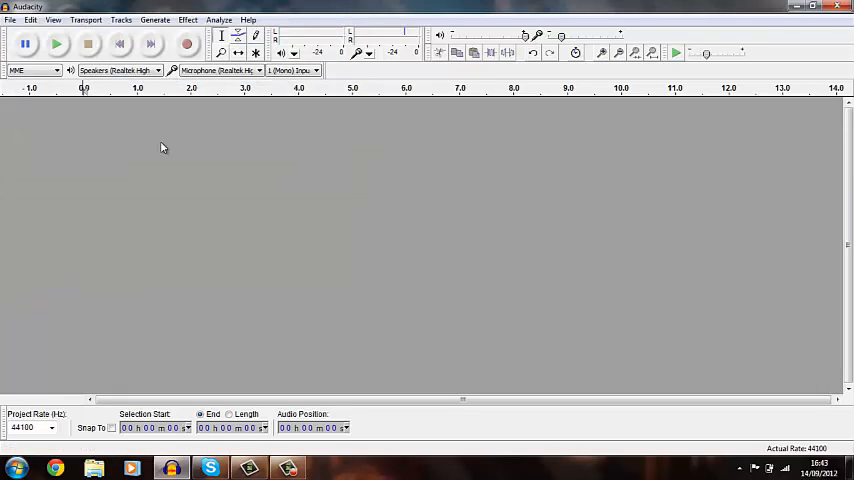
pyautogui.moveTo(186, 44)
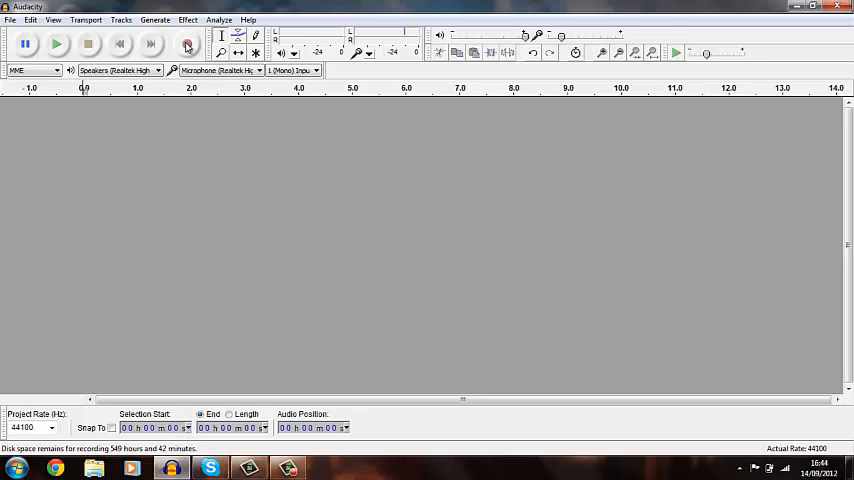
# Record a roughly 19-second voice take that stays silent for its first three seconds
pyautogui.click(186, 44)
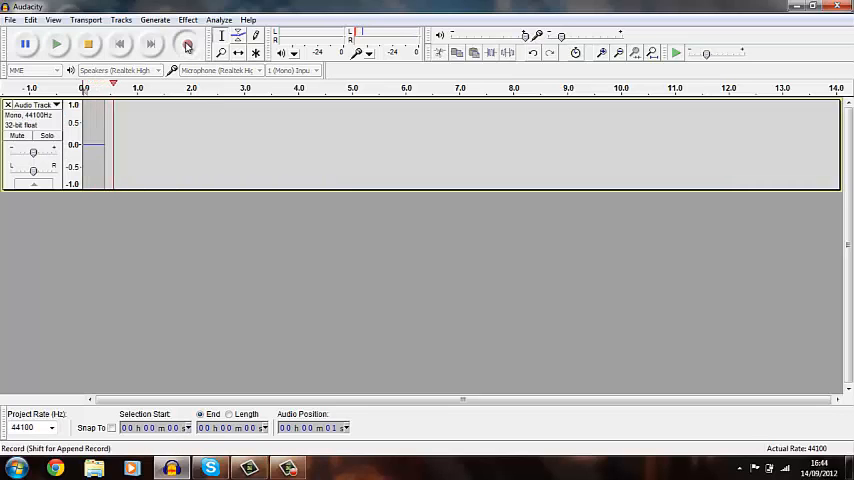
pyautogui.click(186, 43)
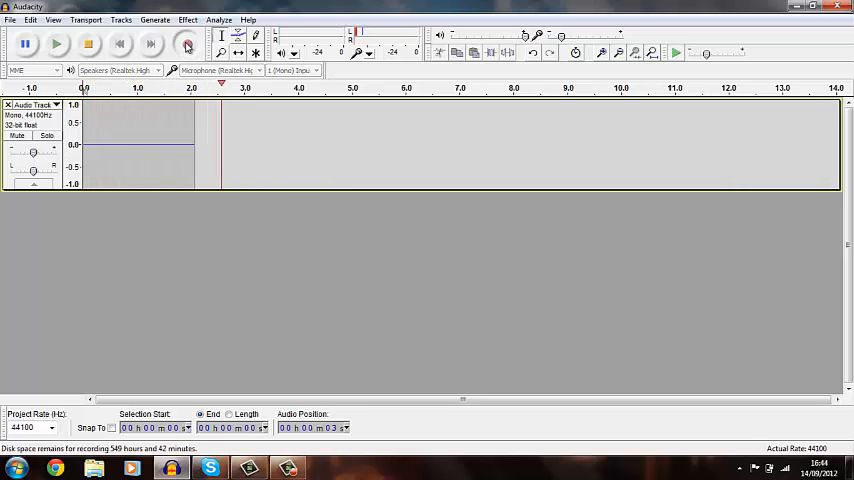
pyautogui.click(187, 44)
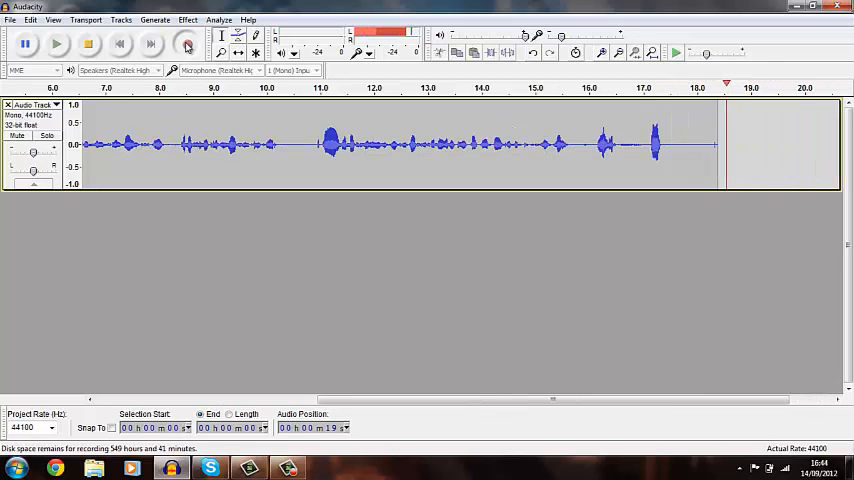
pyautogui.click(186, 43)
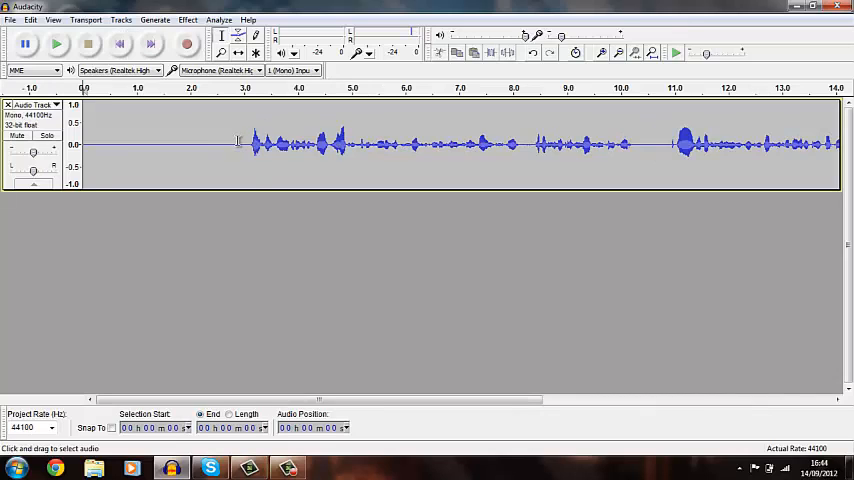
# Select the silent lead-in and sample it as the Noise Removal effect's noise profile
pyautogui.moveTo(85, 145); pyautogui.dragTo(240, 145)
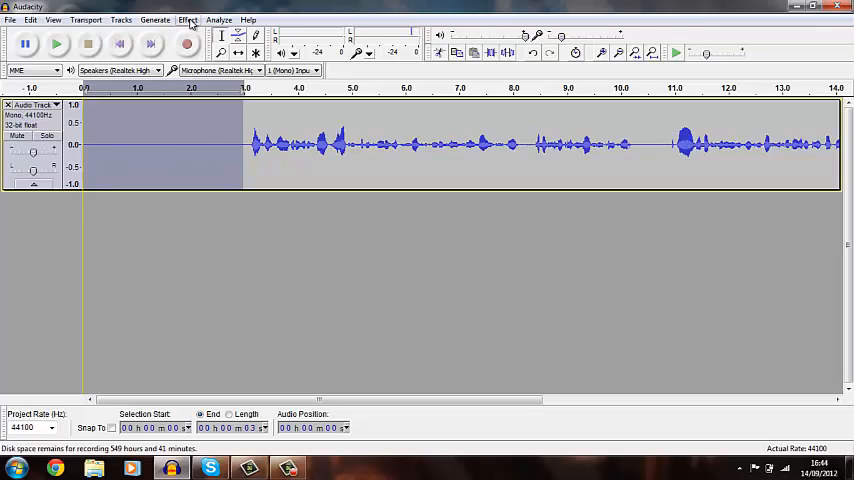
pyautogui.click(188, 19)
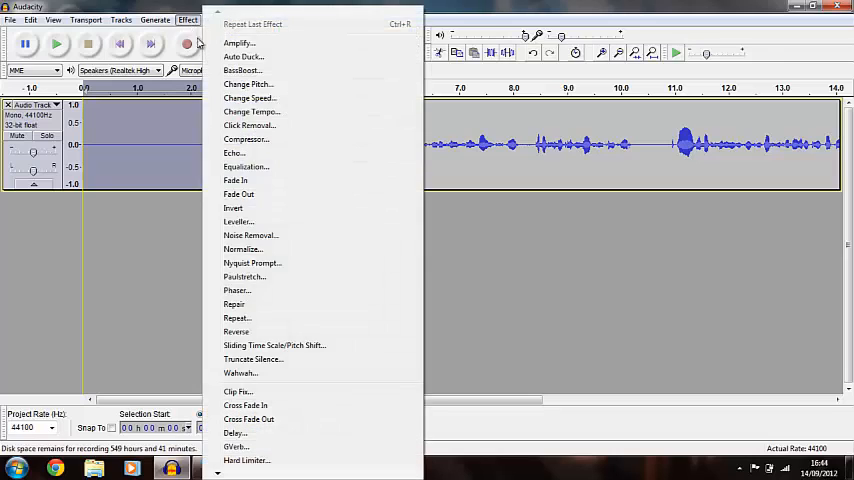
pyautogui.moveTo(256, 291)
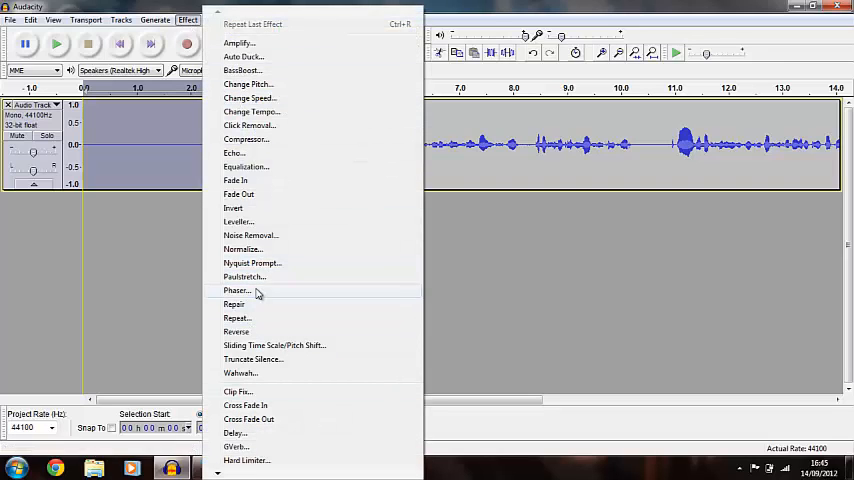
pyautogui.click(250, 235)
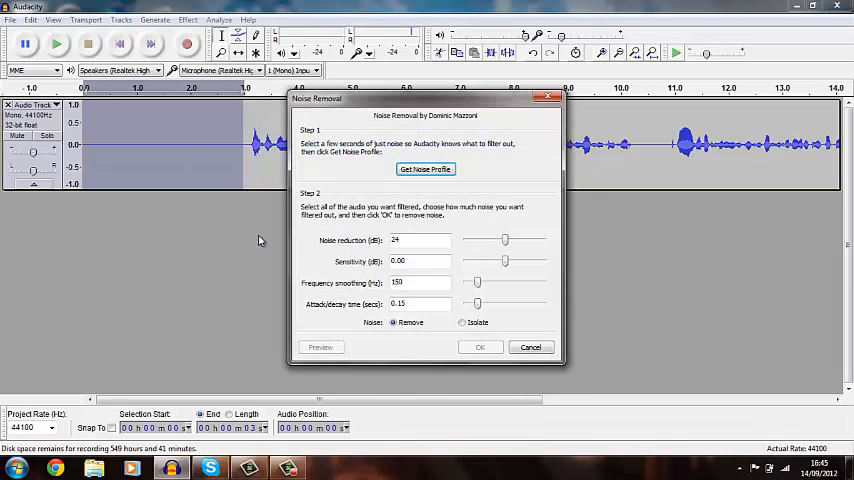
pyautogui.moveTo(198, 137)
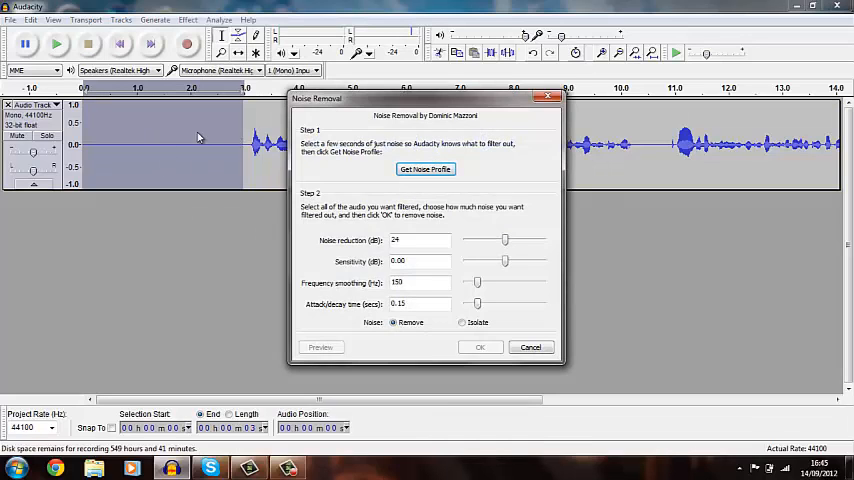
pyautogui.click(425, 168)
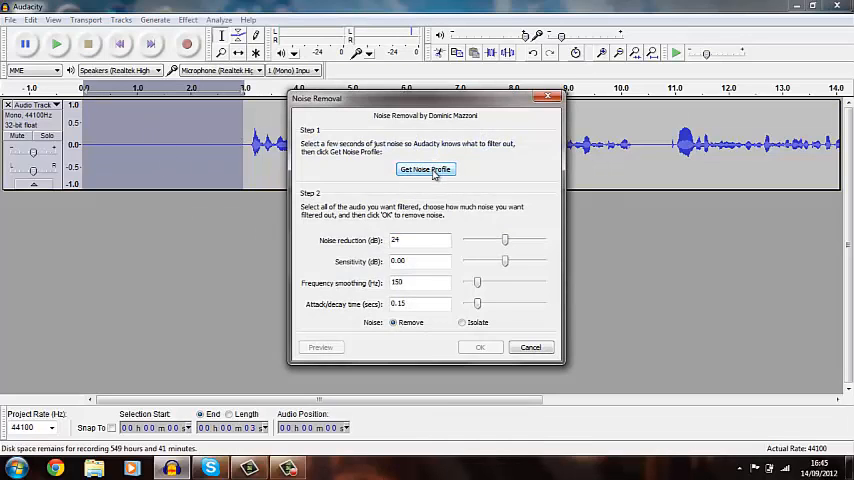
pyautogui.click(425, 169)
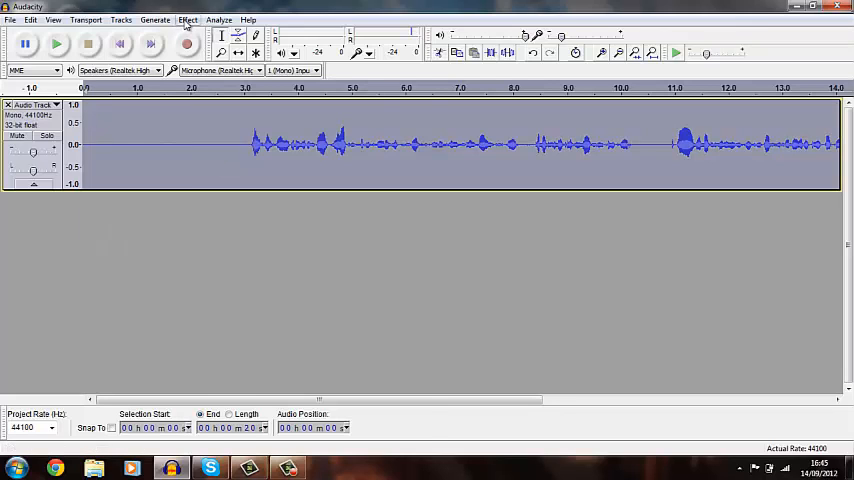
# Apply Noise Removal with the captured profile across the entire selected recording
pyautogui.click(188, 19)
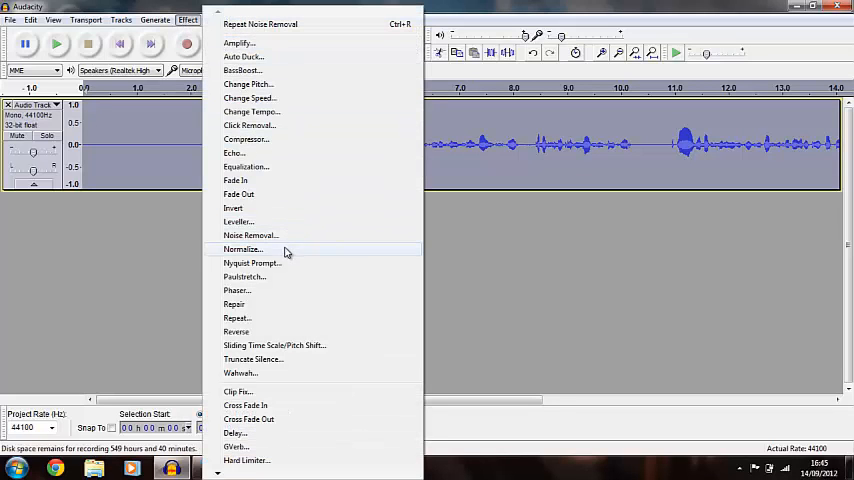
pyautogui.click(252, 235)
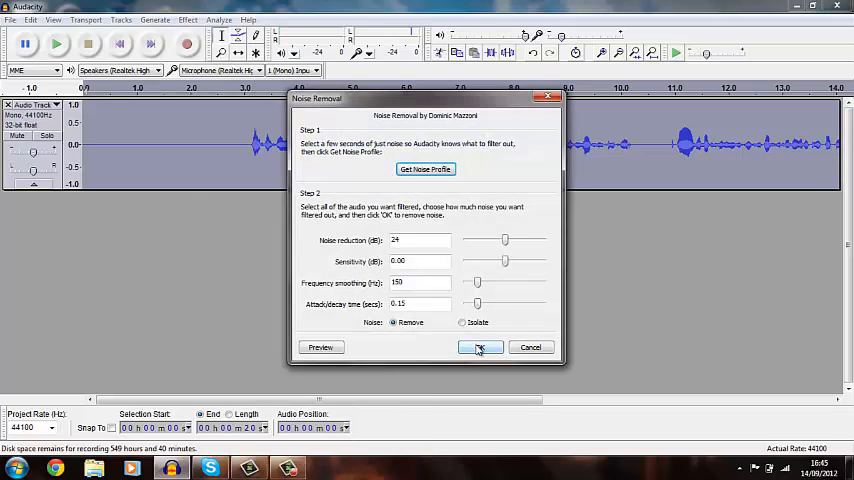
pyautogui.click(480, 347)
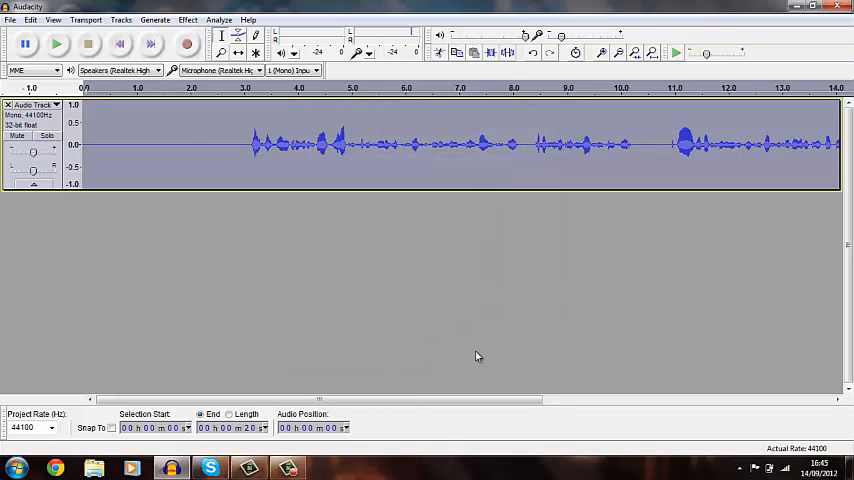
pyautogui.moveTo(827, 138)
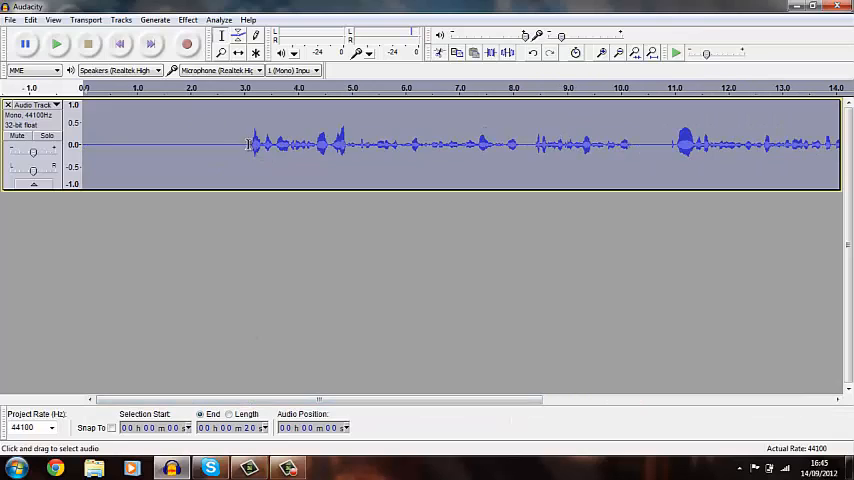
pyautogui.click(377, 145)
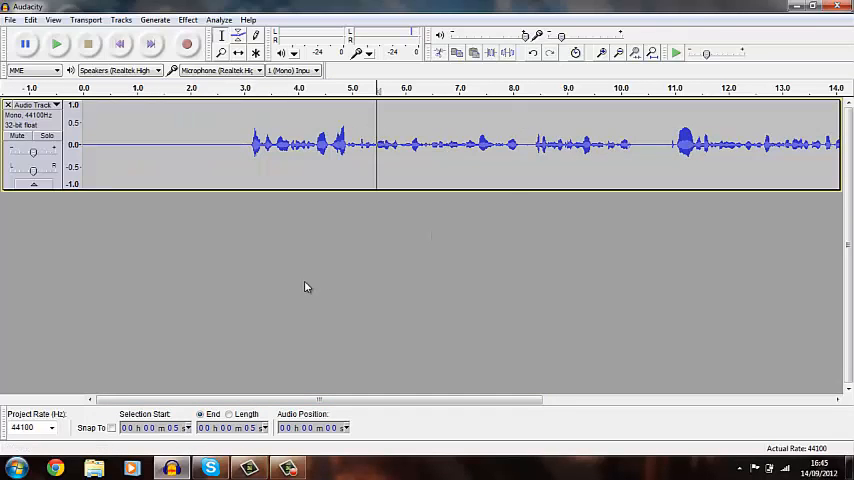
pyautogui.moveTo(248, 145)
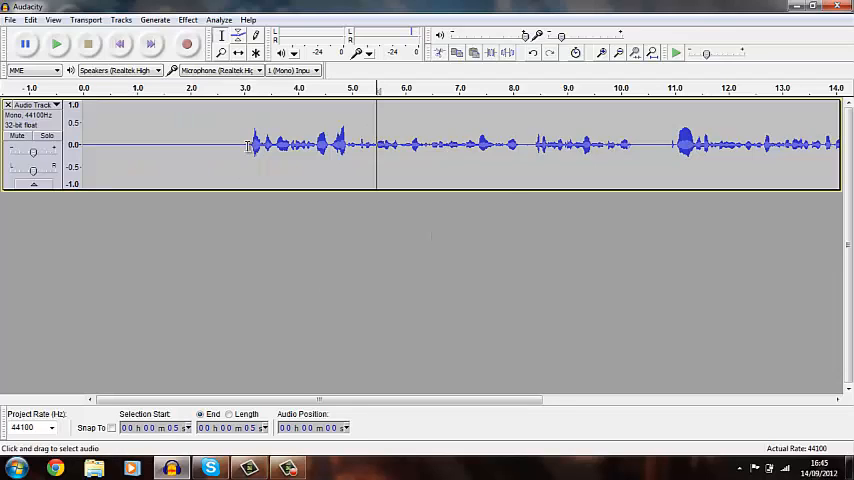
pyautogui.moveTo(85, 145); pyautogui.dragTo(245, 145)
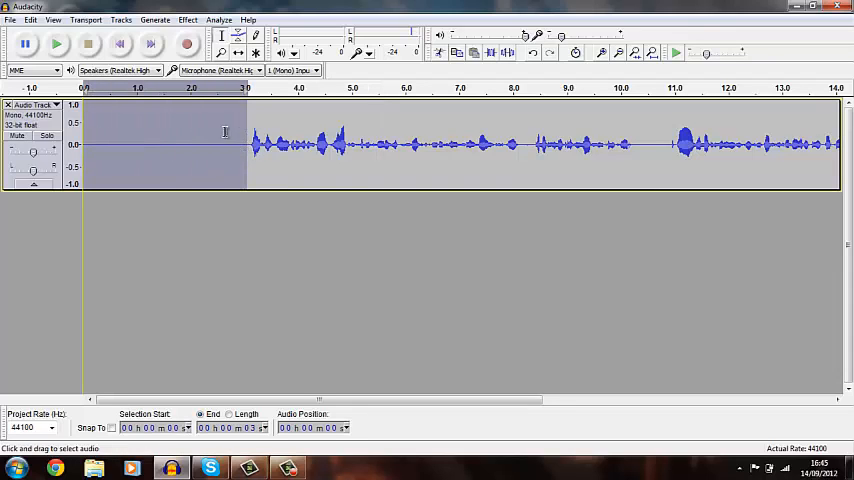
pyautogui.moveTo(245, 145); pyautogui.dragTo(490, 145)
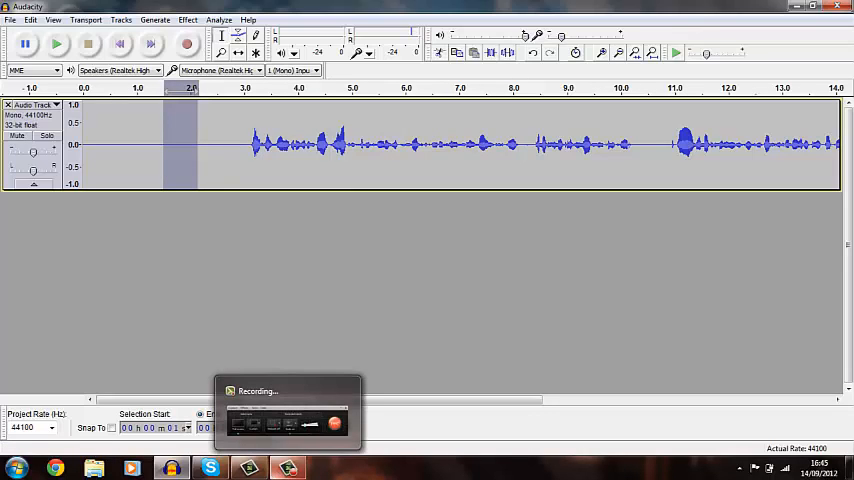
pyautogui.click(287, 467)
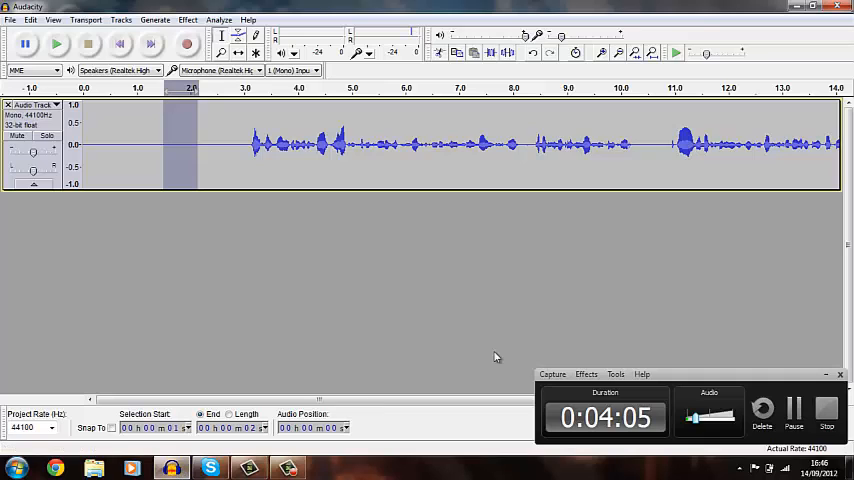
pyautogui.moveTo(751, 204)
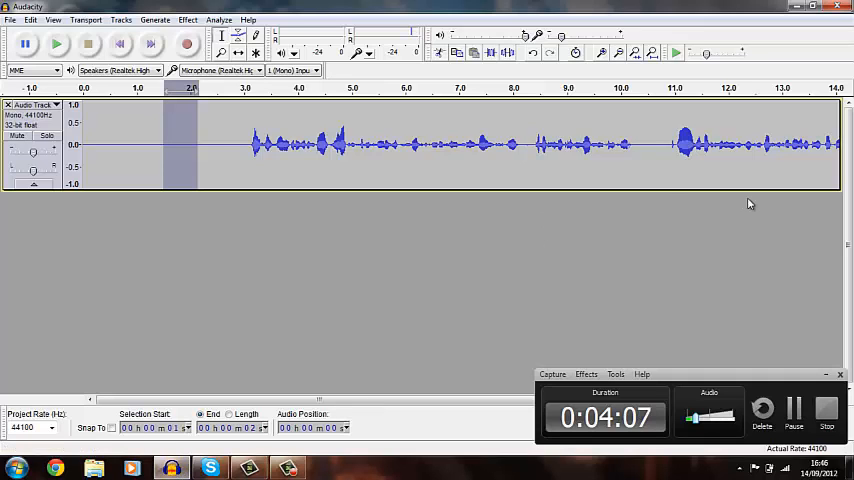